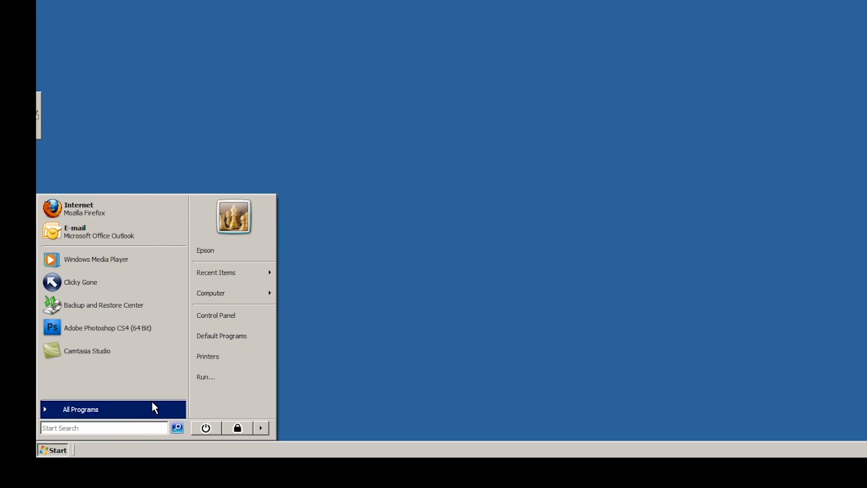
Bring up Printing Preferences for the Epson Stylus Photo R3000(Network) from the Printers list.
{"action": "left_click", "coordinate": [208, 355]}
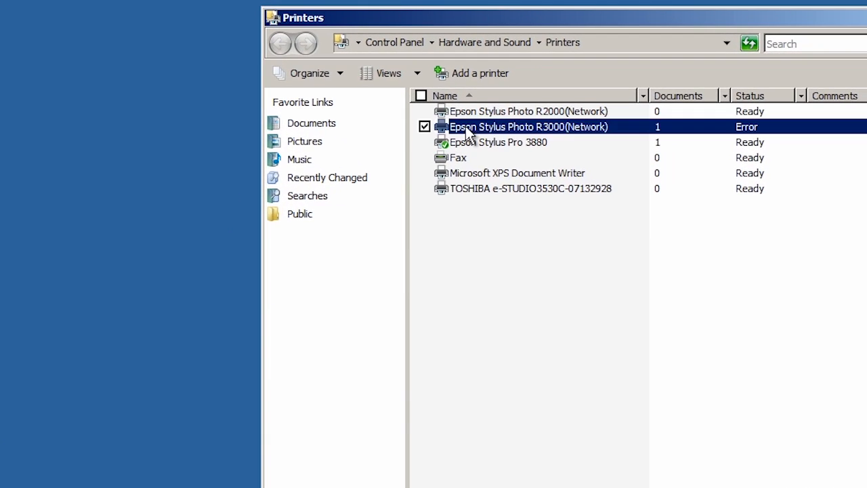
{"action": "right_click", "coordinate": [528, 127]}
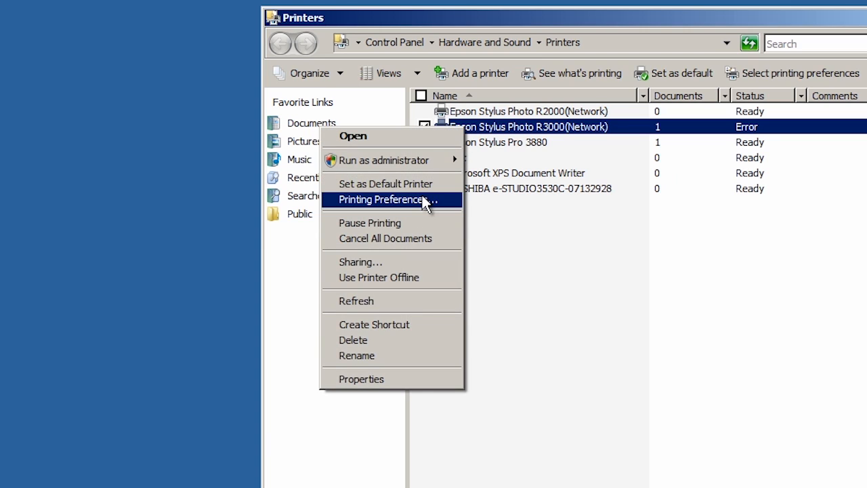
{"action": "left_click", "coordinate": [385, 199]}
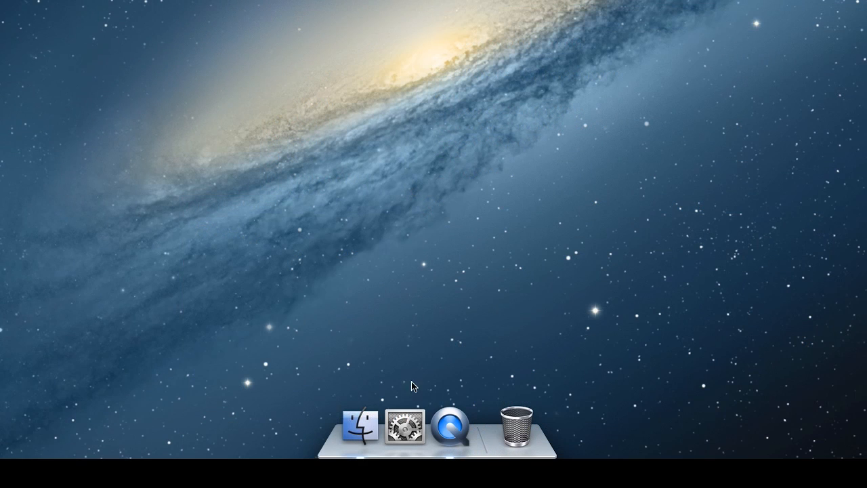
Select the R3000 Epson Stylus Photo printer in System Preferences' Print & Scan pane.
{"action": "left_click", "coordinate": [402, 431]}
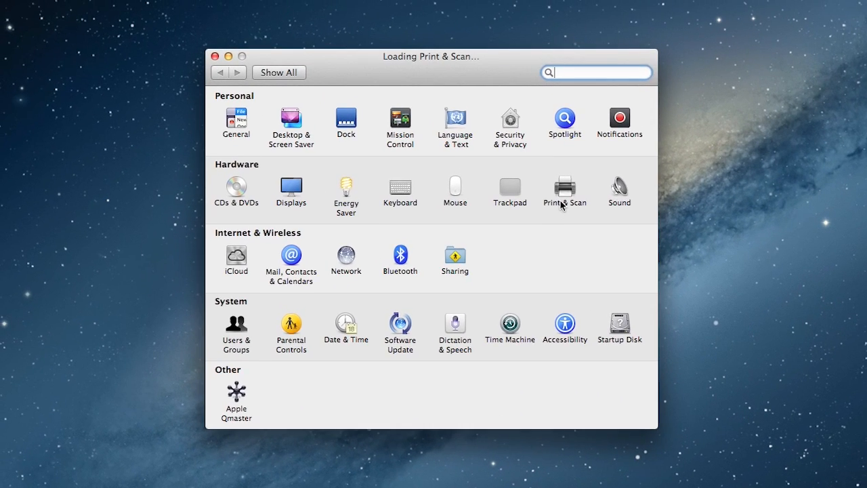
{"action": "left_click", "coordinate": [564, 192]}
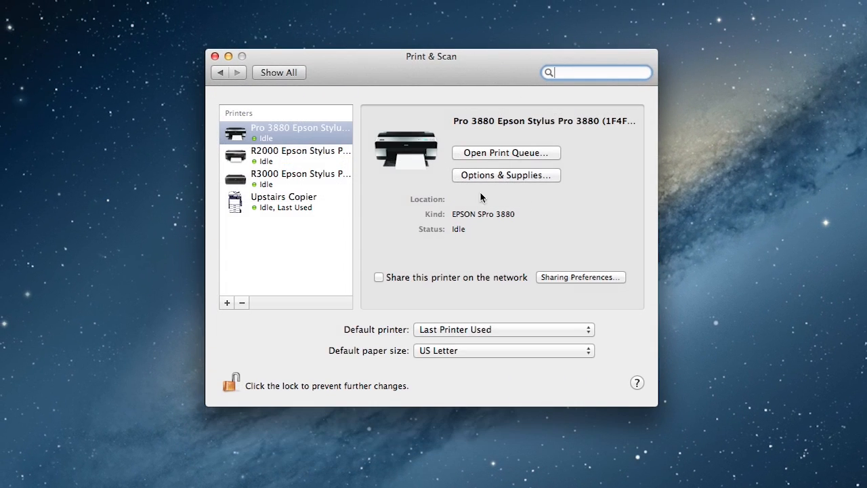
{"action": "left_click", "coordinate": [300, 178]}
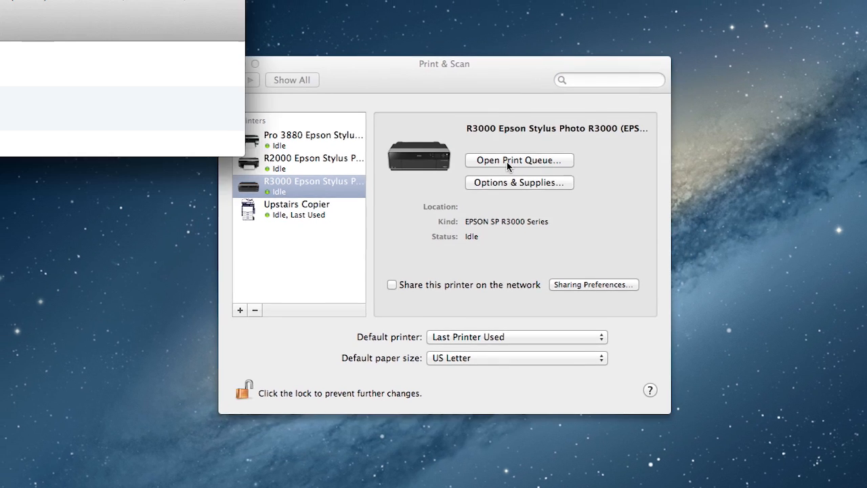
Launch the R3000's printer utility from the print queue's Settings Utility section.
{"action": "left_click", "coordinate": [519, 160]}
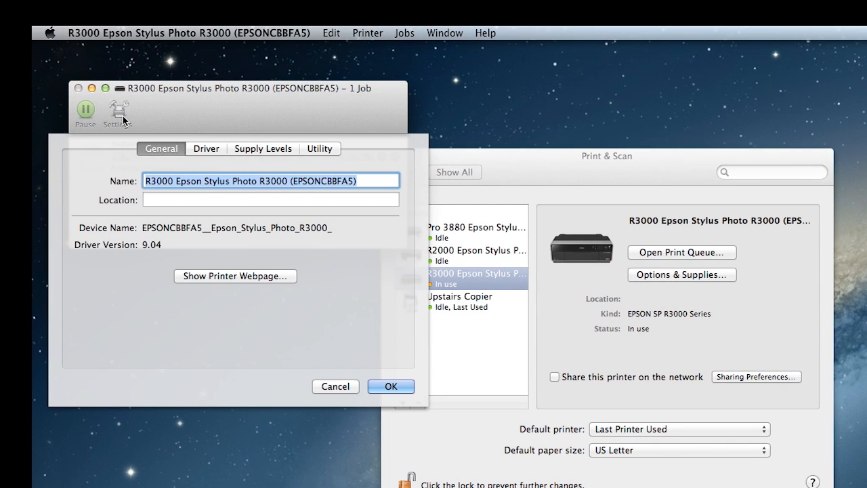
{"action": "left_click", "coordinate": [320, 147]}
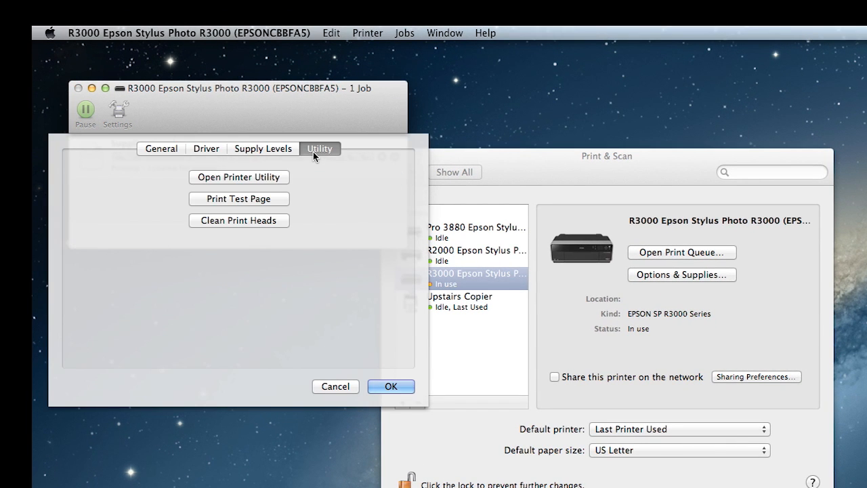
{"action": "left_click", "coordinate": [238, 177]}
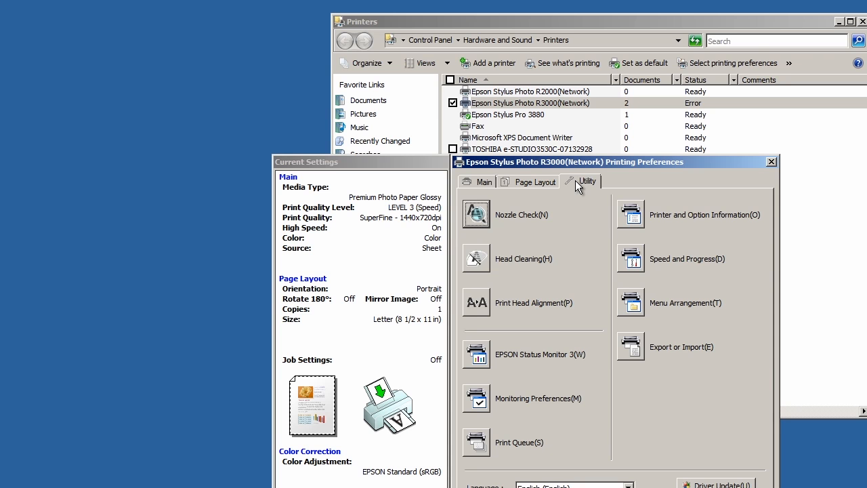
{"action": "mouse_move", "coordinate": [483, 217]}
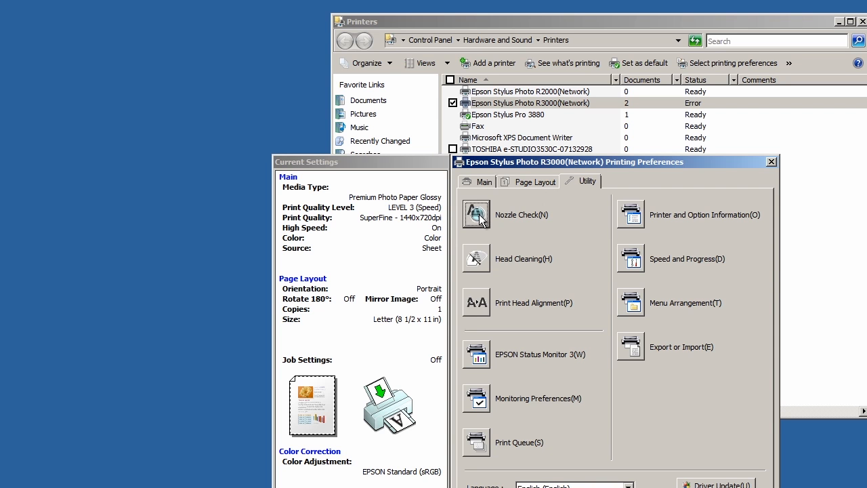
Print a nozzle check pattern on the R3000 from the Utility maintenance tools.
{"action": "left_click", "coordinate": [477, 215]}
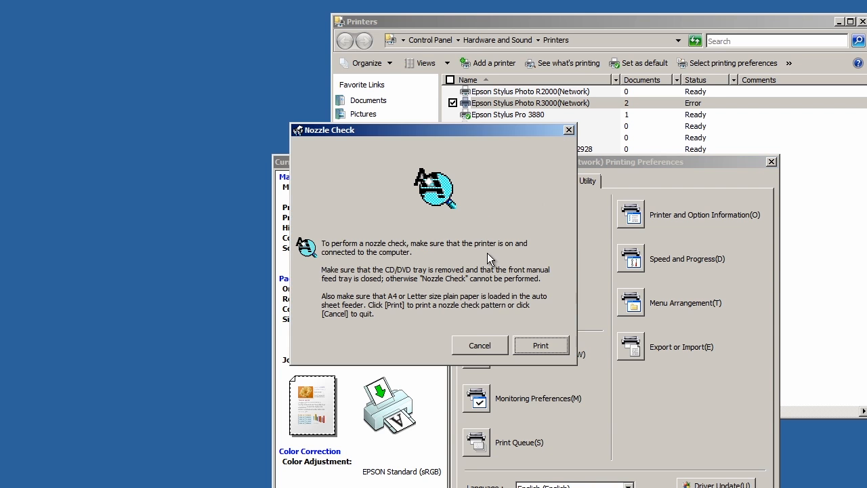
{"action": "left_click", "coordinate": [541, 346]}
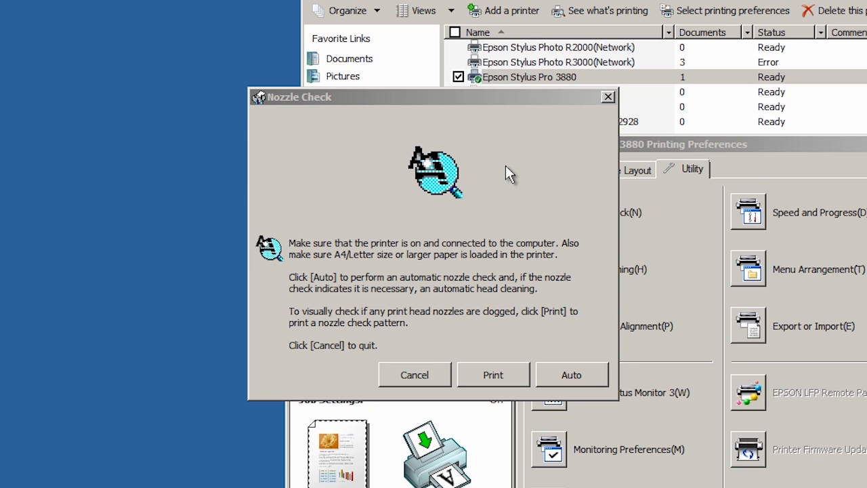
{"action": "mouse_move", "coordinate": [534, 247]}
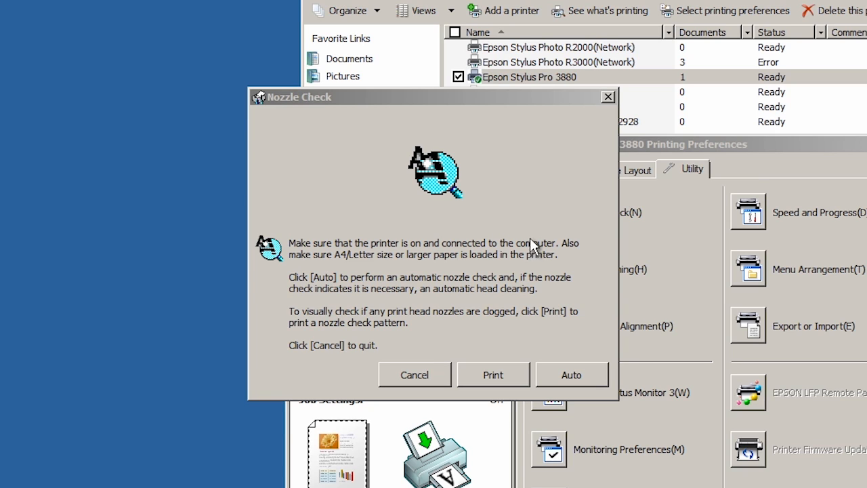
{"action": "mouse_move", "coordinate": [567, 379]}
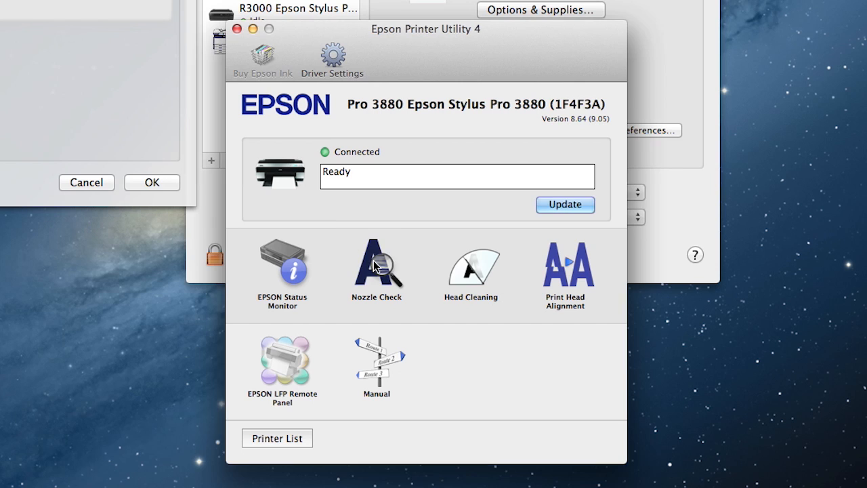
Start an automatic (Auto) nozzle check on the Stylus Pro 3880 in Epson Printer Utility 4.
{"action": "left_click", "coordinate": [376, 264]}
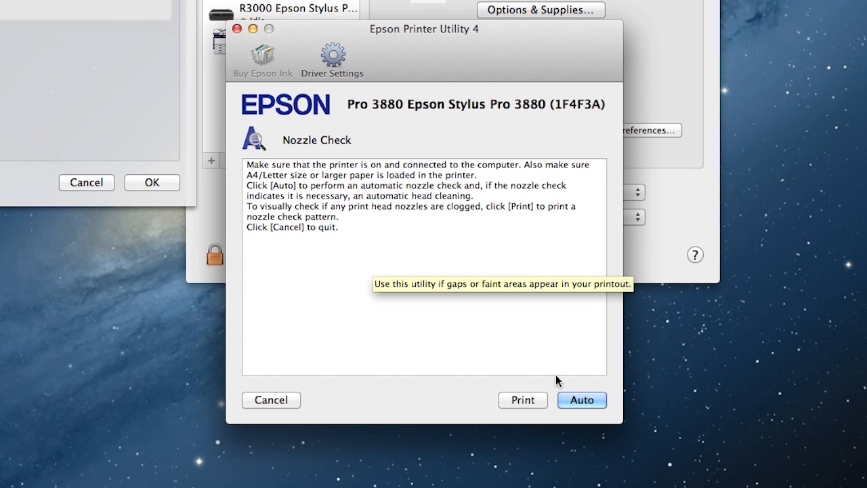
{"action": "left_click", "coordinate": [582, 400]}
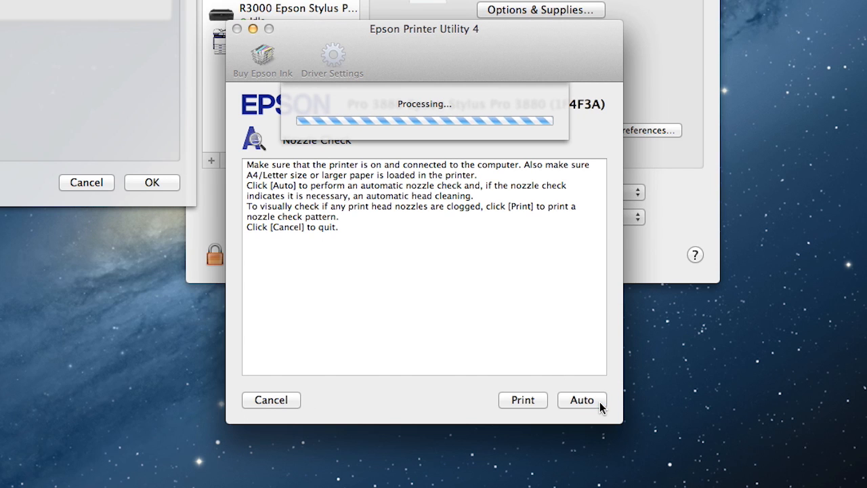